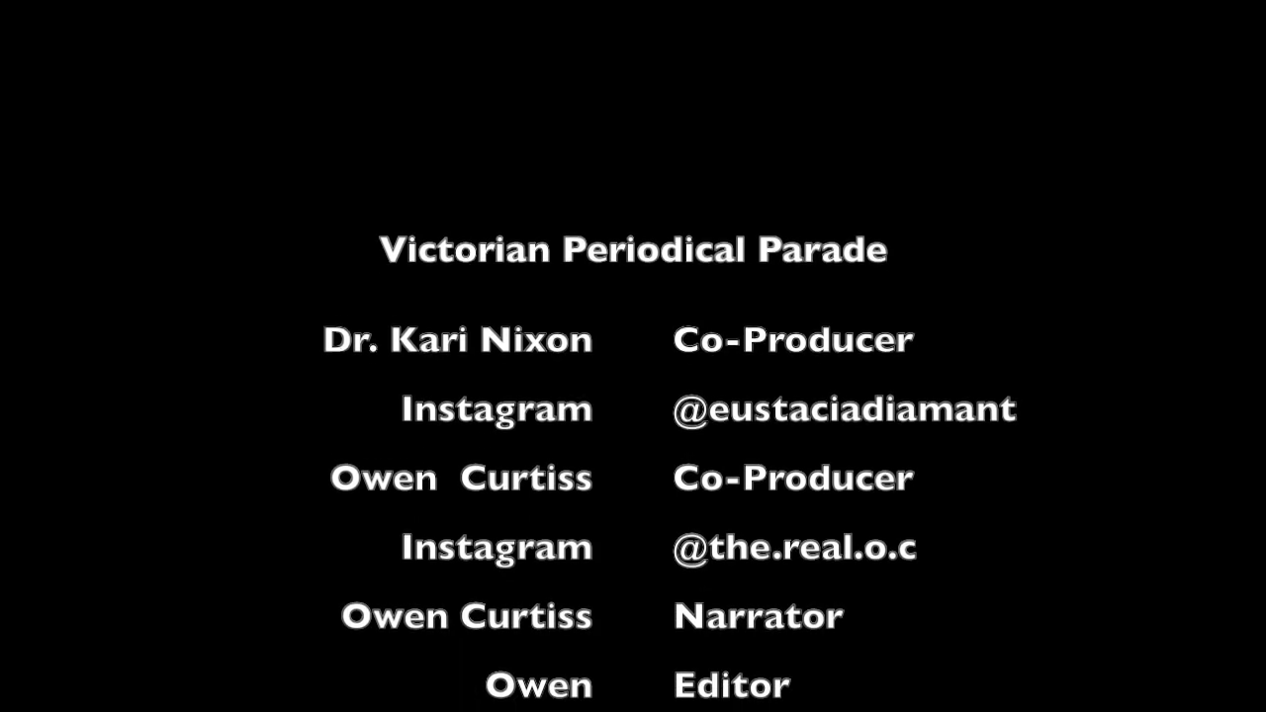
scroll("down", 3)
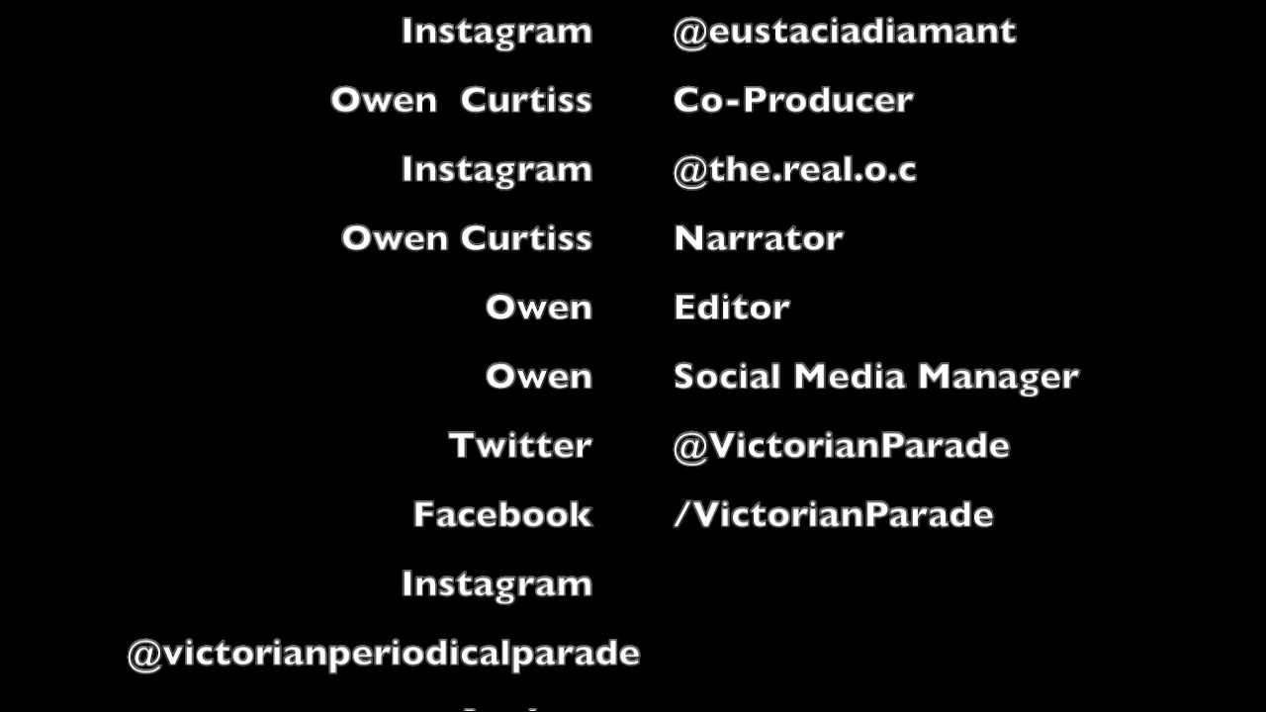